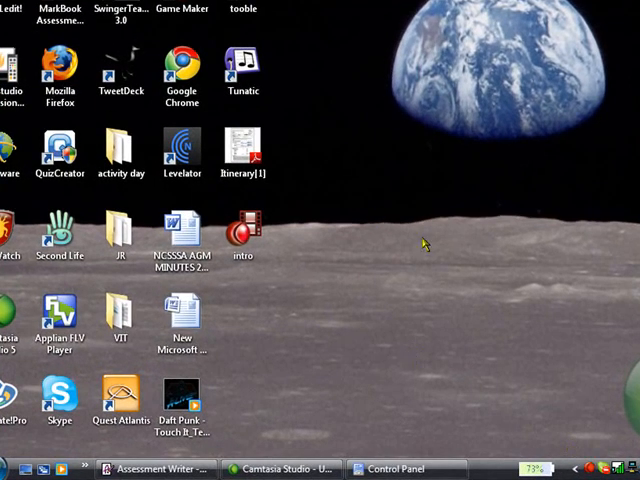
{"action": "mouse_move", "coordinate": [477, 259]}
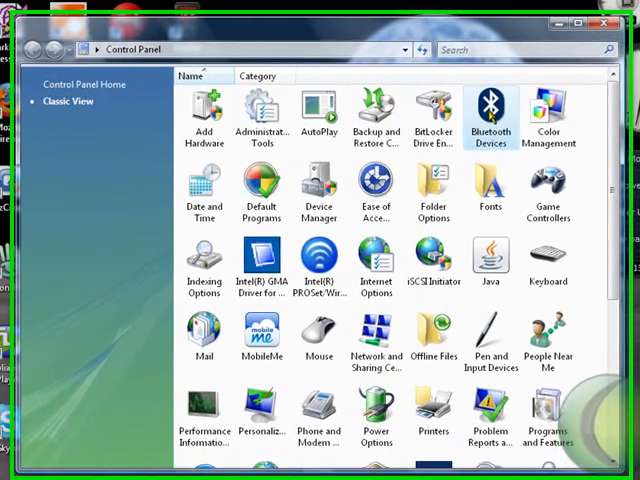
- Open Bluetooth Devices, start Add Device, and mark the device as ready to be found
{"action": "double_click", "coordinate": [491, 110]}
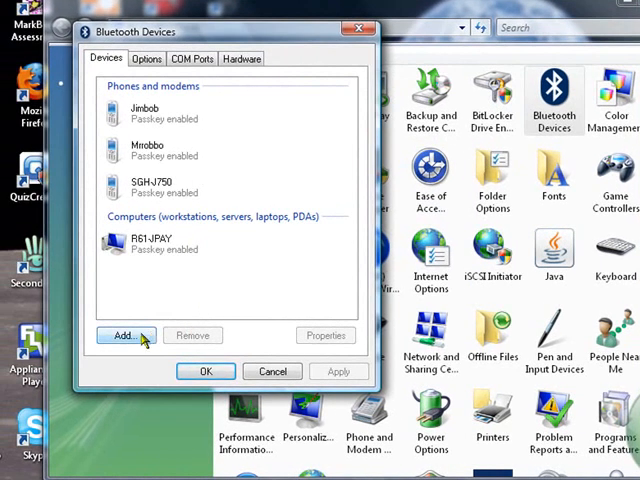
{"action": "left_click", "coordinate": [121, 335]}
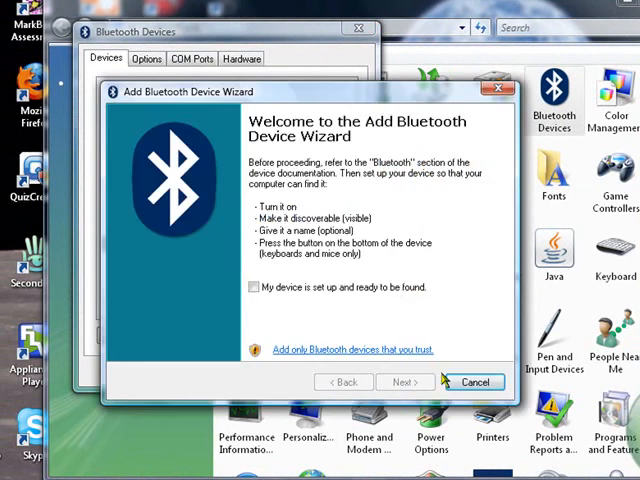
{"action": "left_click", "coordinate": [254, 287]}
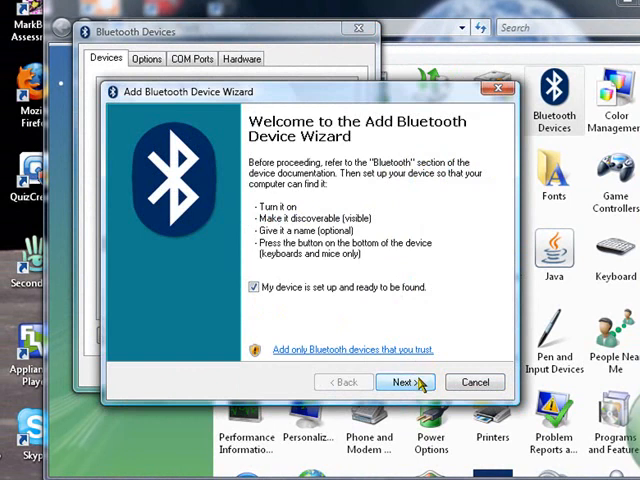
- Search for nearby devices and pick the Nintendo RVL-CNT-01 controller to pair
{"action": "left_click", "coordinate": [403, 381]}
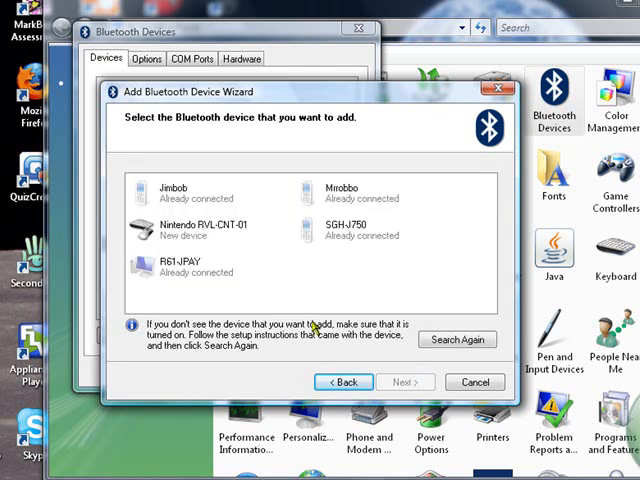
{"action": "left_click", "coordinate": [200, 229]}
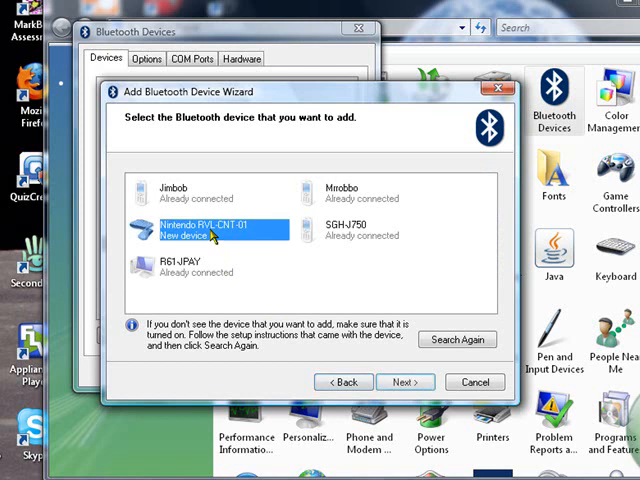
{"action": "mouse_move", "coordinate": [231, 253]}
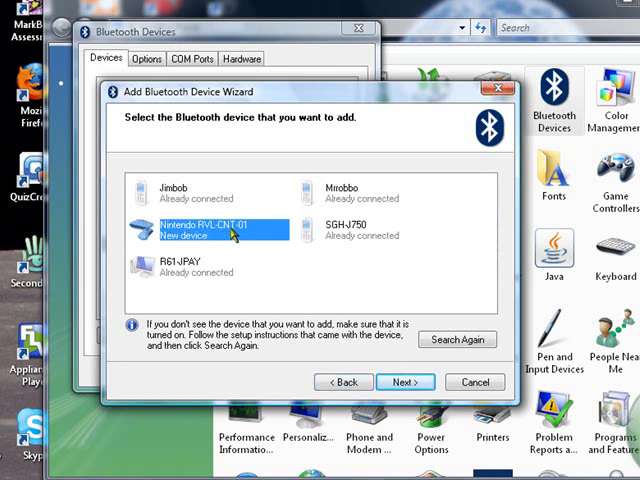
{"action": "mouse_move", "coordinate": [205, 230]}
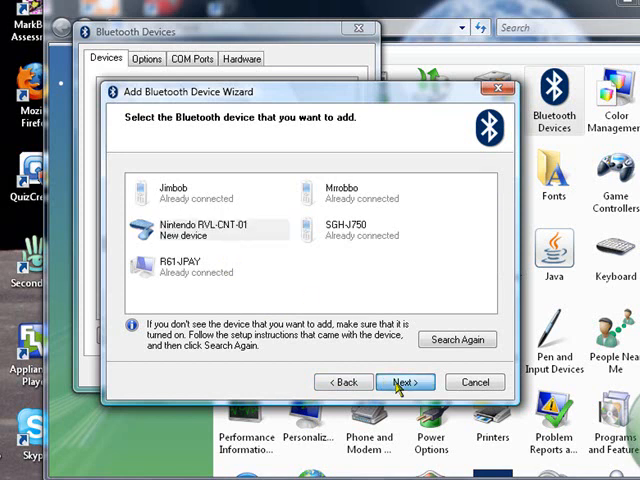
{"action": "left_click", "coordinate": [402, 381]}
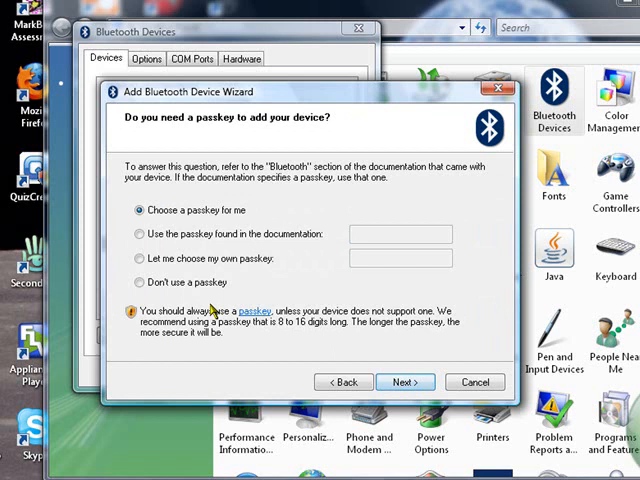
- Pair the Wiimote using 'Don't use a passkey' and finish the wizard
{"action": "left_click", "coordinate": [135, 282]}
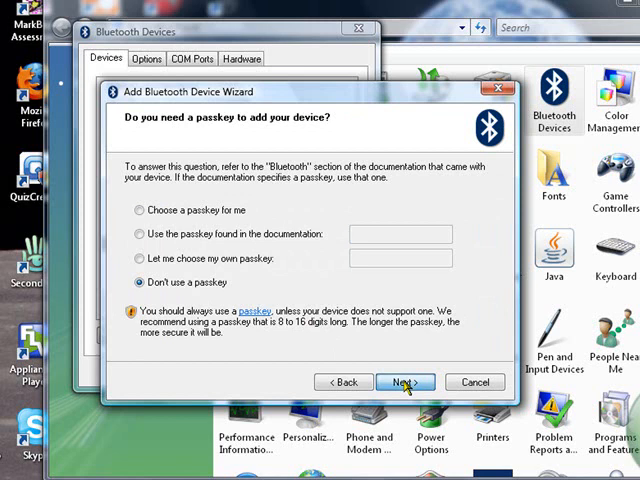
{"action": "left_click", "coordinate": [403, 381]}
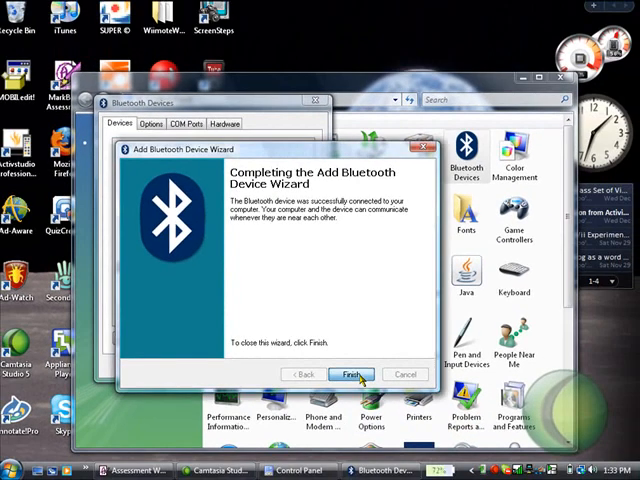
{"action": "left_click", "coordinate": [350, 374]}
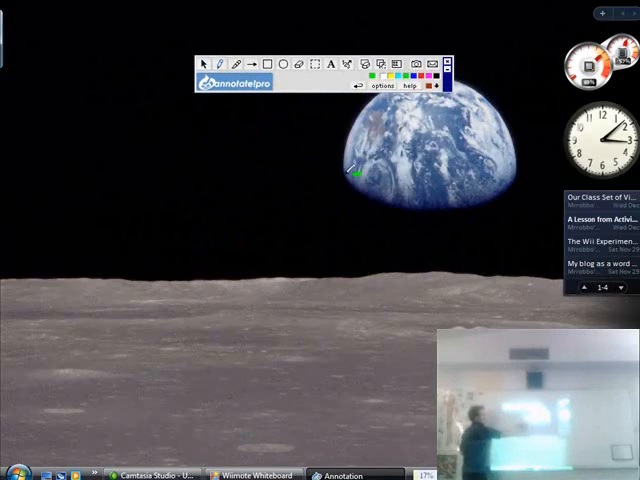
- Draw a green circle and inner oval, write DRUGS, and add branch lines
{"action": "left_click_drag", "start_coordinate": [360, 175], "coordinate": [455, 280]}
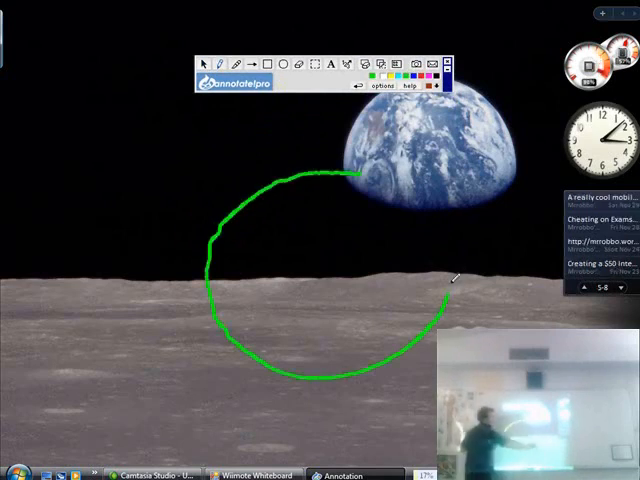
{"action": "left_click_drag", "start_coordinate": [450, 280], "coordinate": [355, 172]}
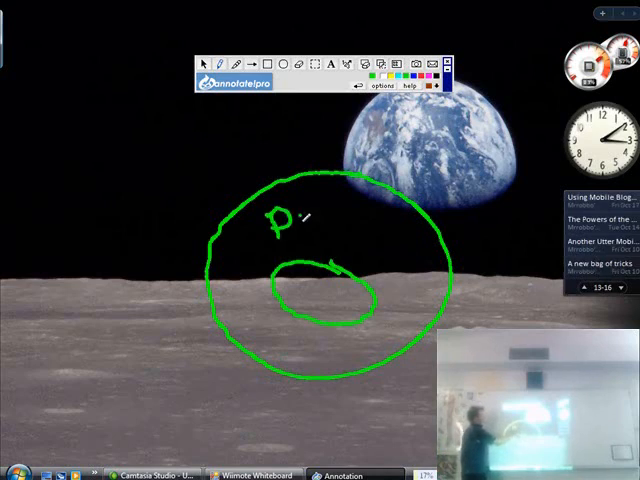
{"action": "left_click_drag", "start_coordinate": [300, 220], "coordinate": [345, 210]}
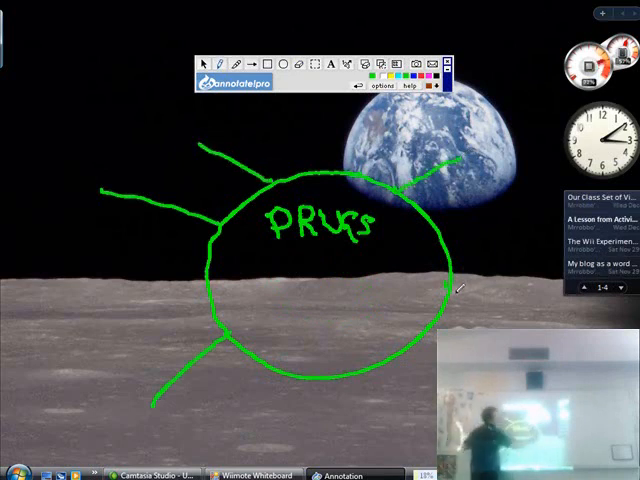
{"action": "left_click_drag", "start_coordinate": [445, 285], "coordinate": [510, 320]}
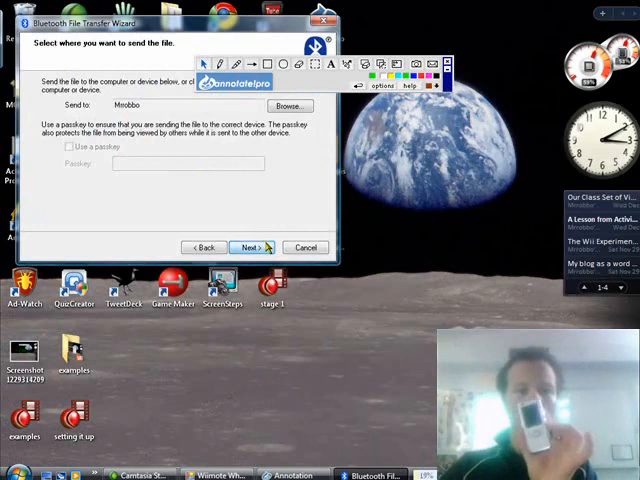
- Send the saved screenshot JPG to the Mrobbo phone
{"action": "left_click", "coordinate": [249, 247]}
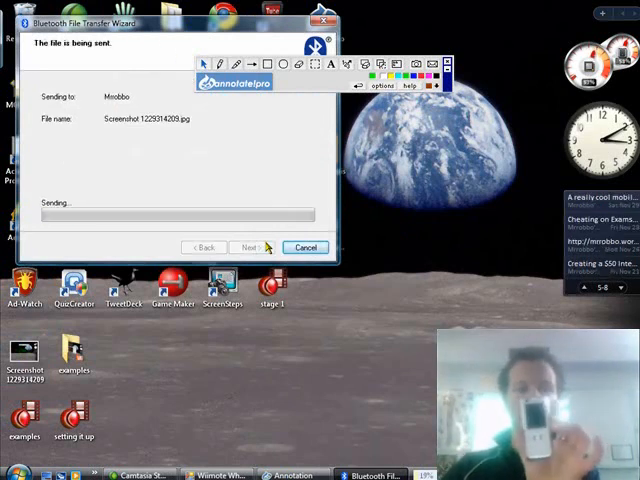